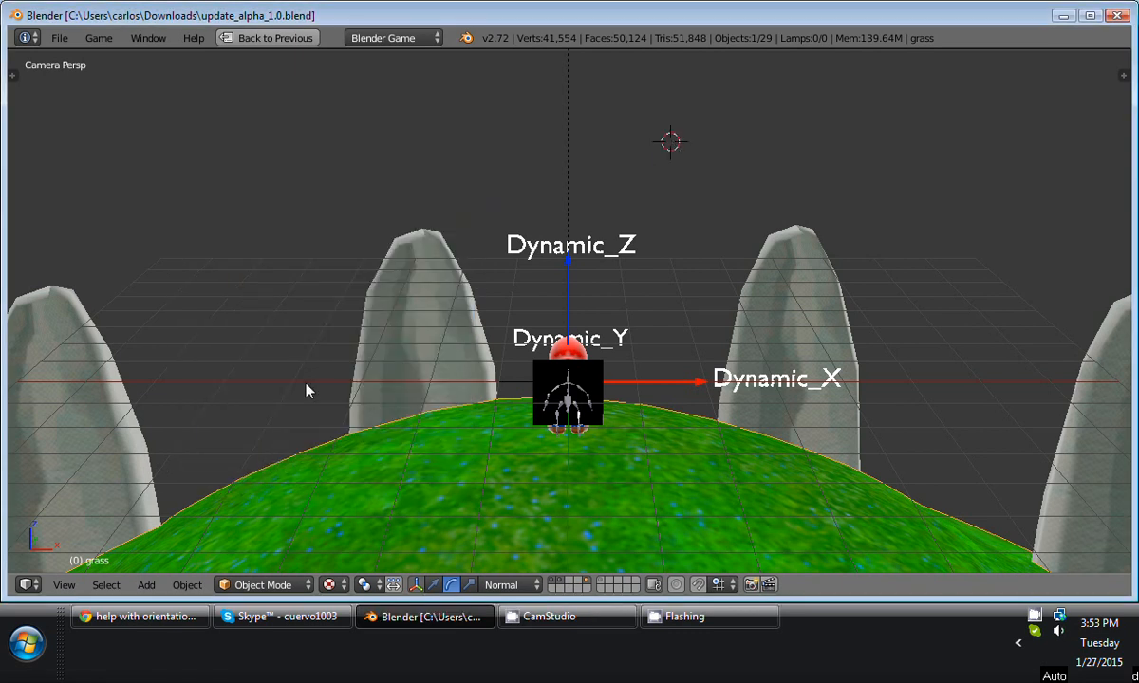
Place the 3D cursor in empty space left of the character on the grassy hill.
click(228, 273)
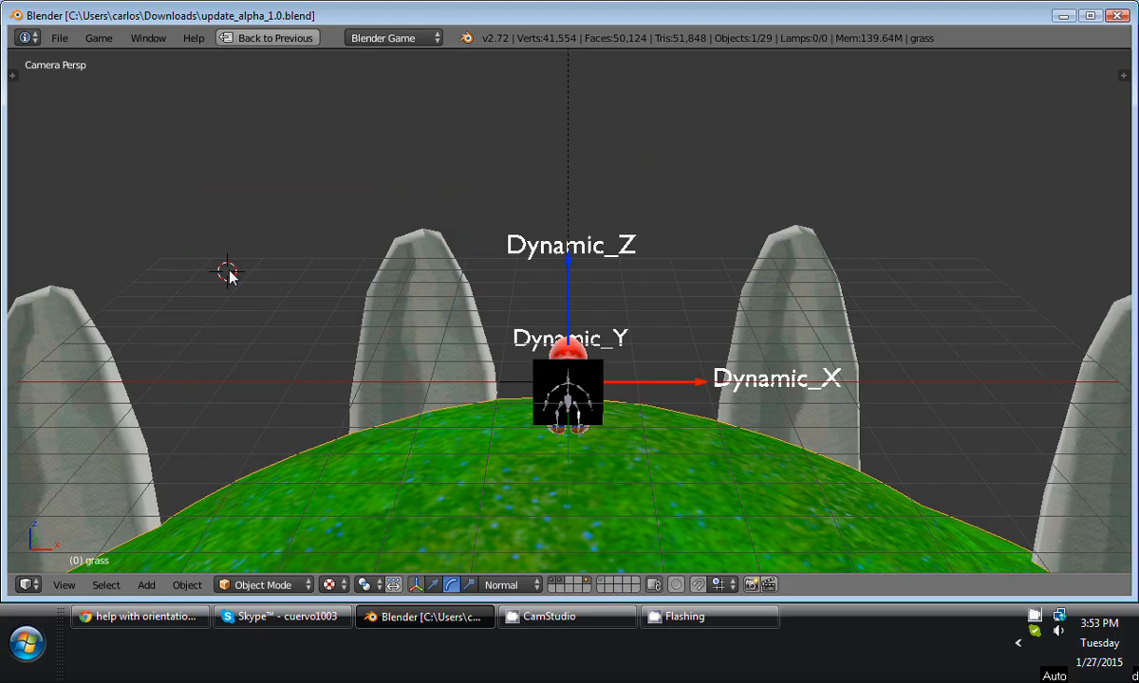
key(p)
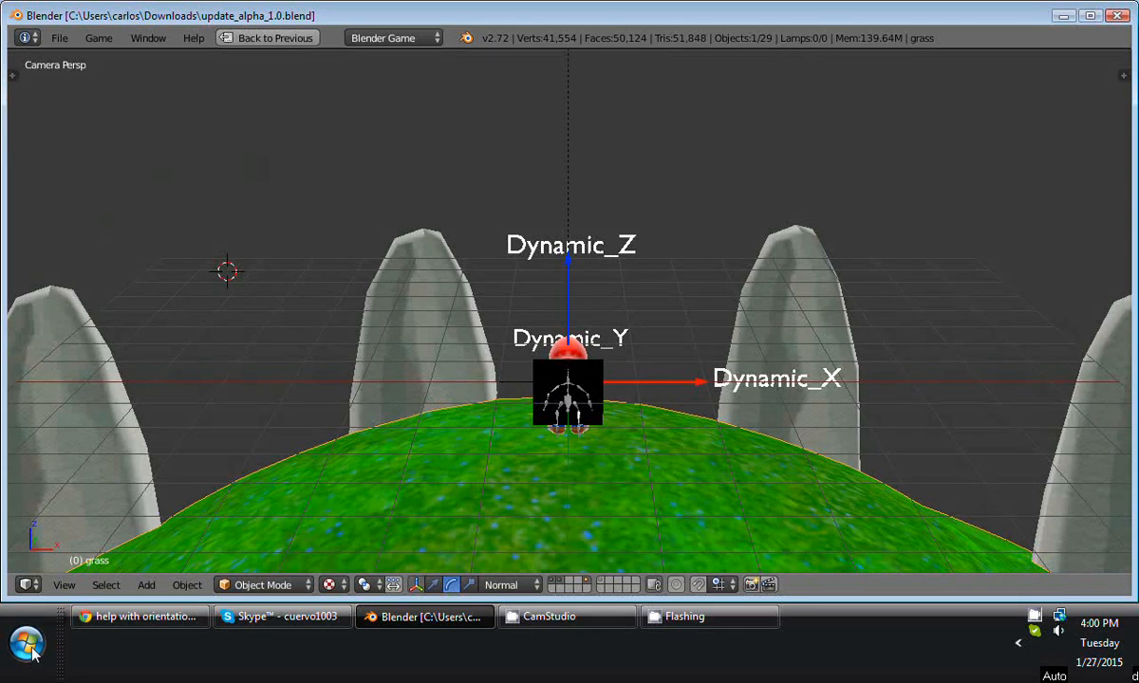
Open the Downloads folder through the user's personal folder in Windows Explorer.
click(26, 644)
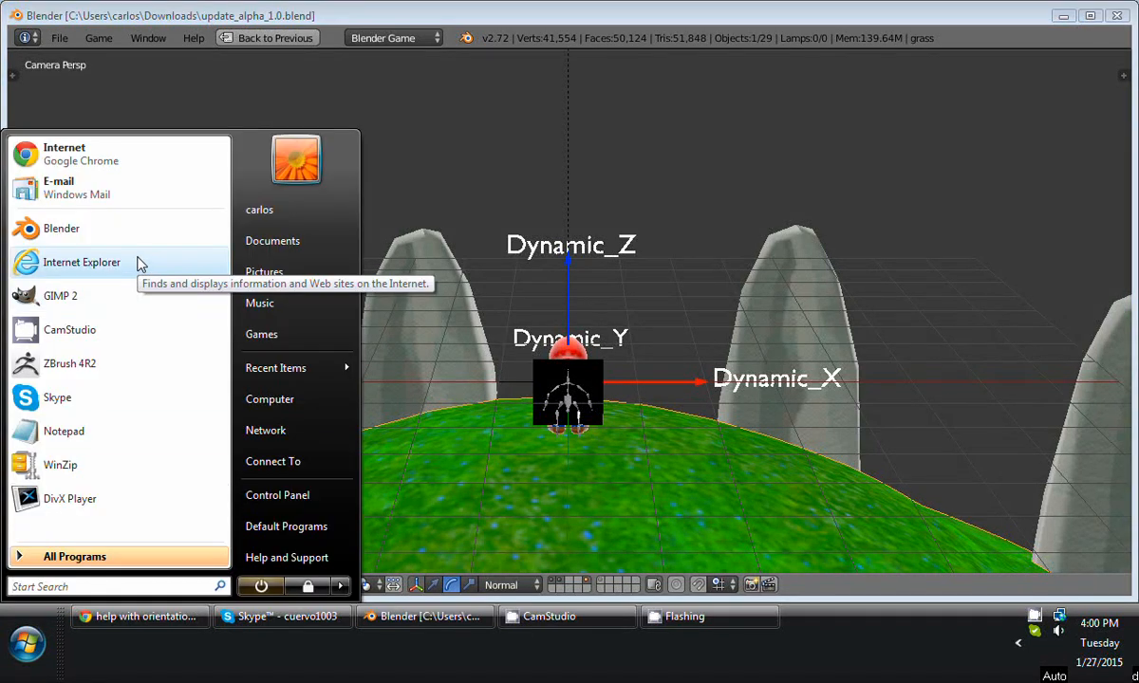
mouse_move(296, 209)
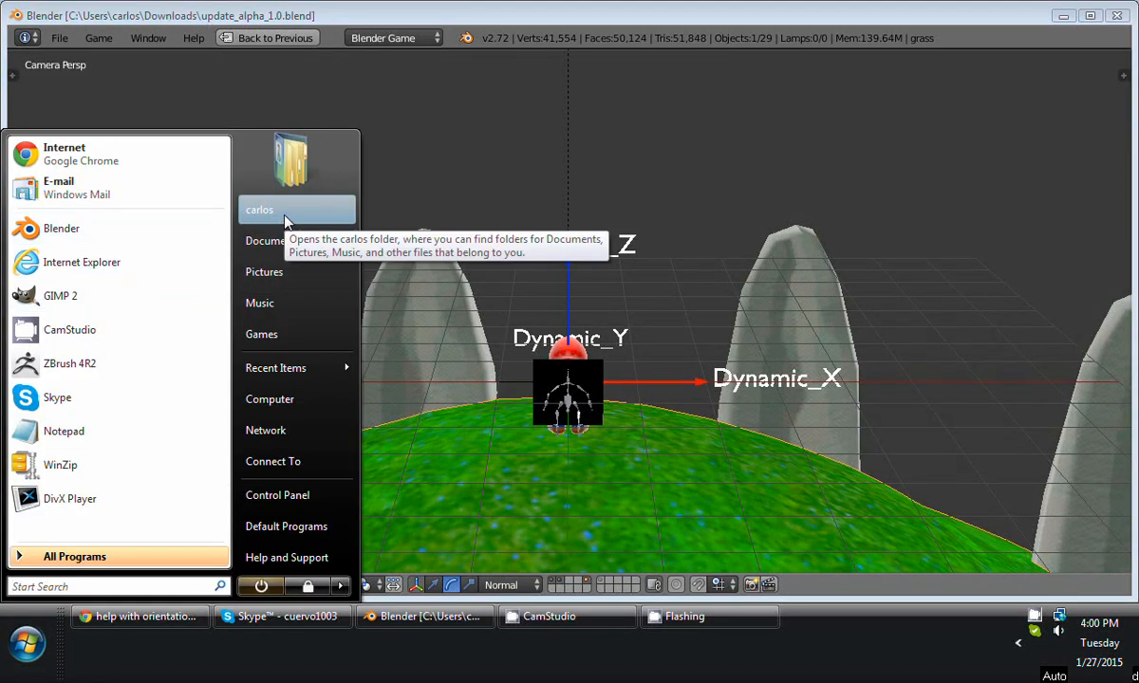
click(259, 209)
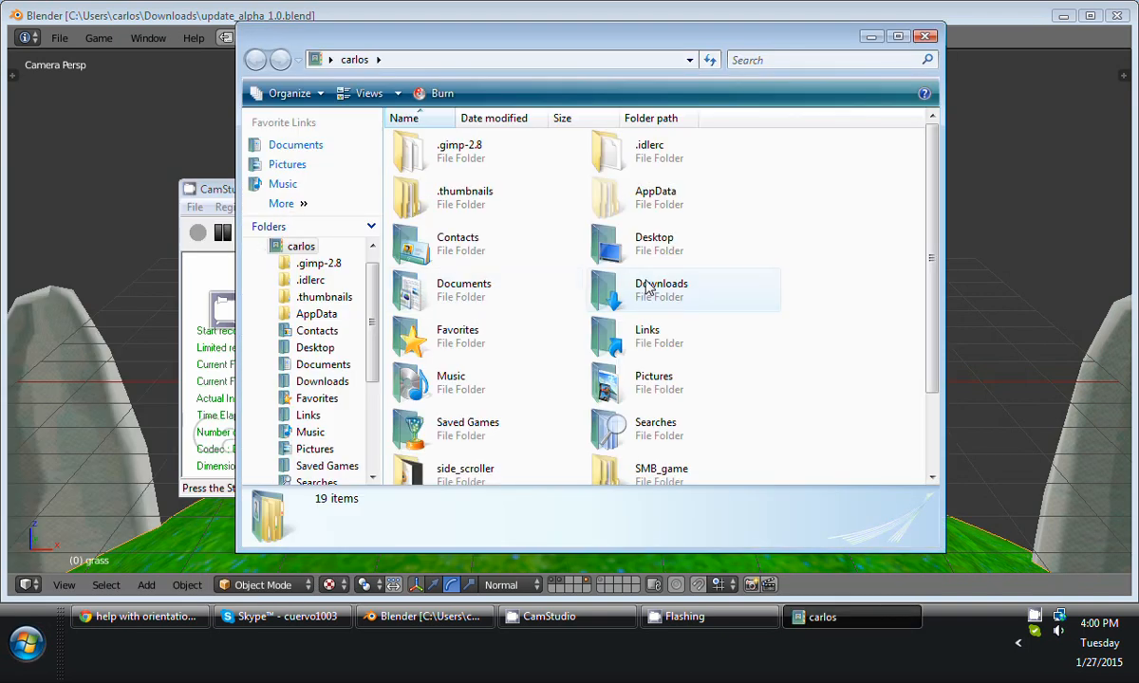
click(661, 290)
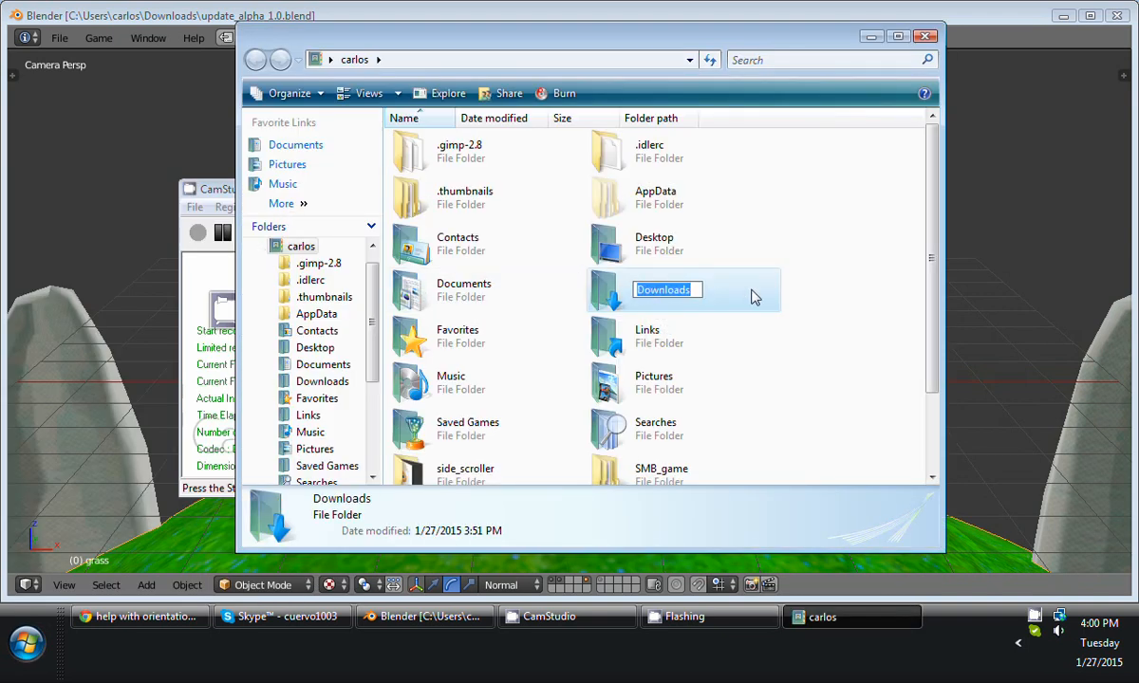
double_click(667, 289)
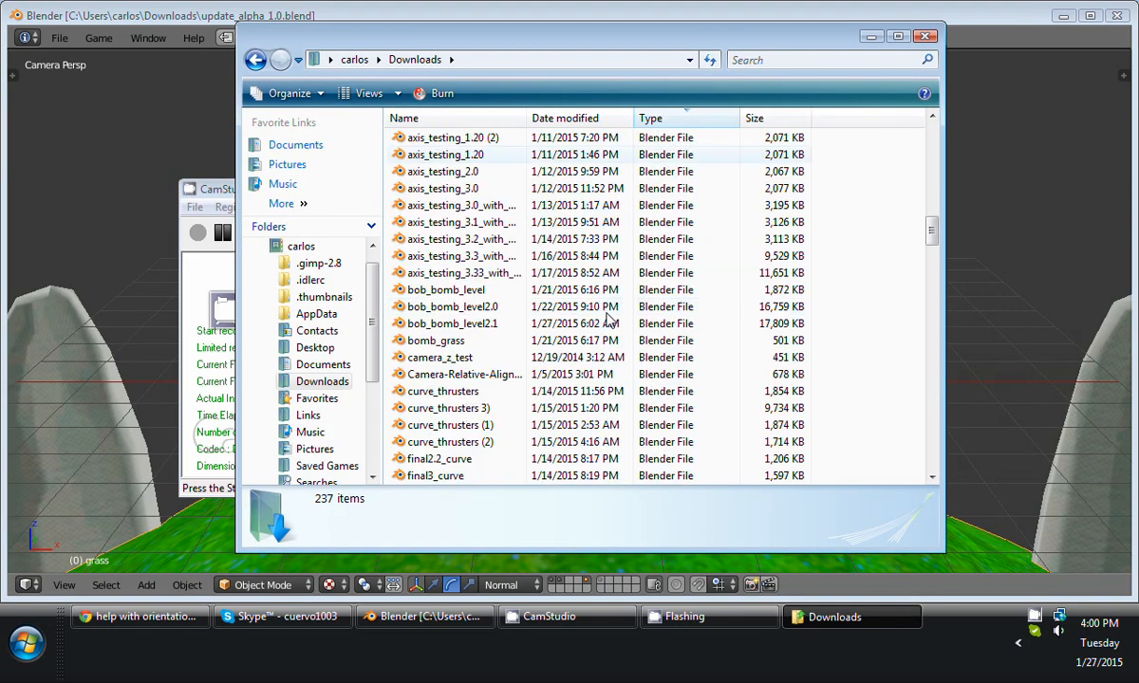
Scroll through the Blender files in Downloads, then bring up the Start menu.
scroll(down, 3)
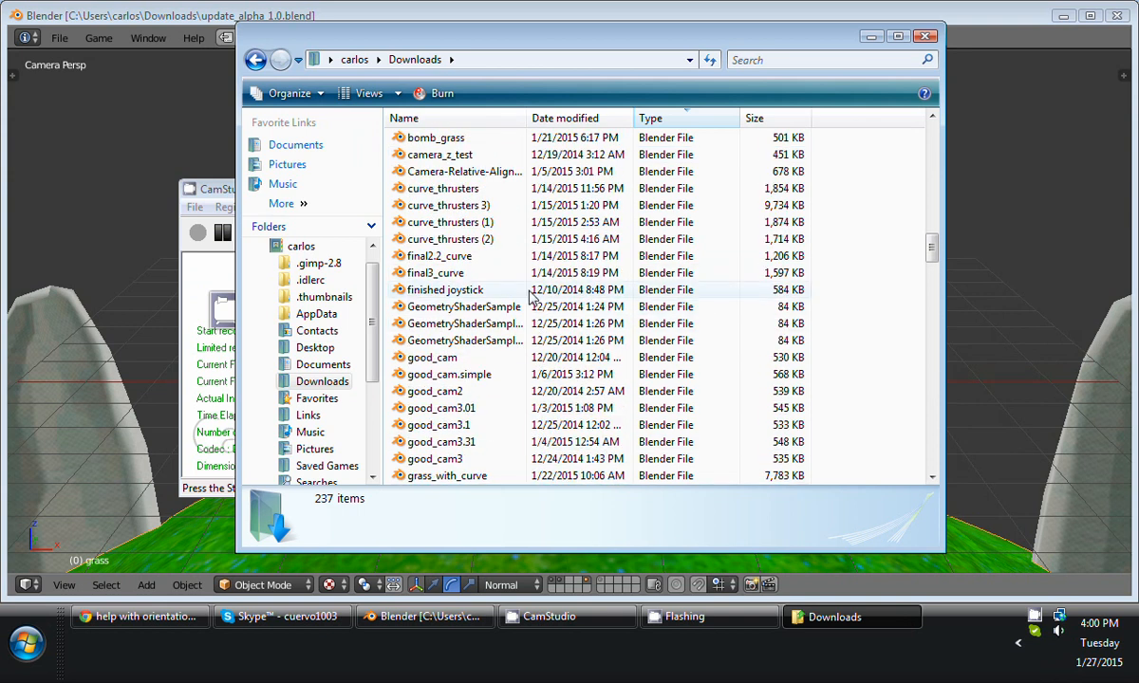
scroll(down, 3)
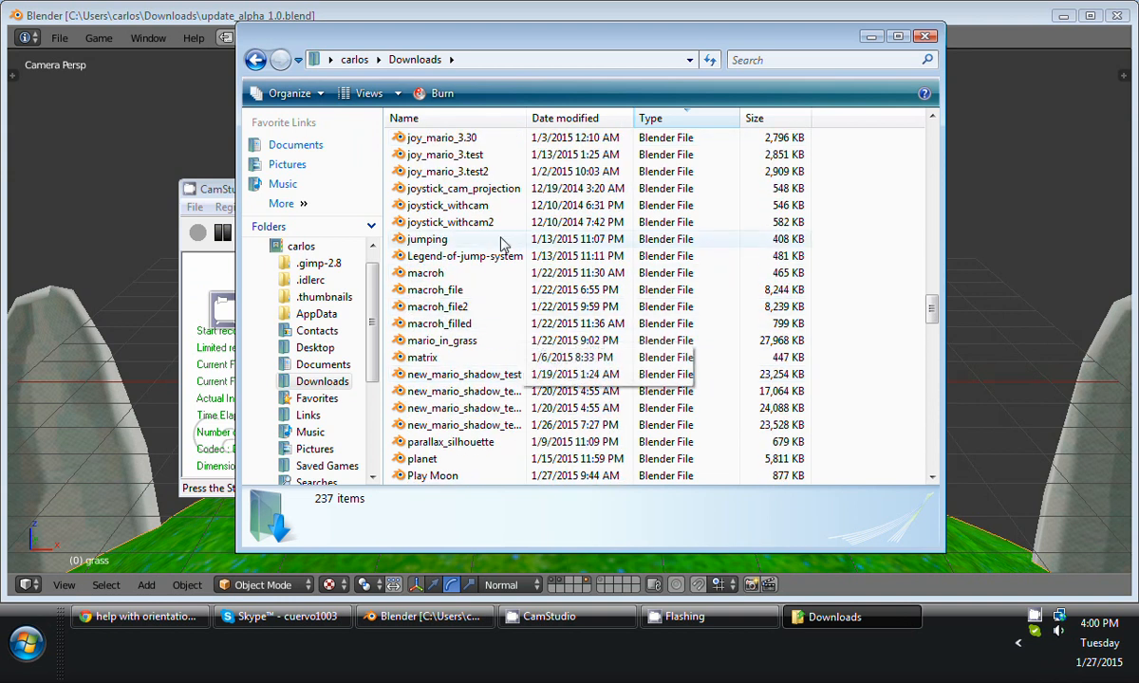
scroll(down, 3)
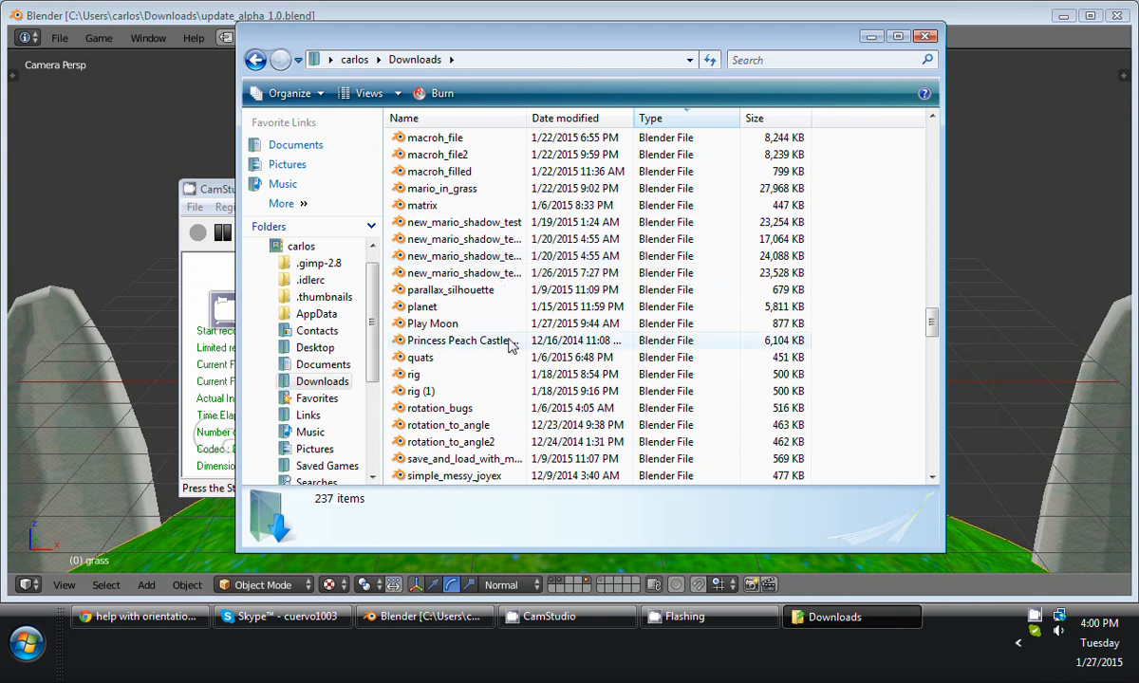
scroll(down, 3)
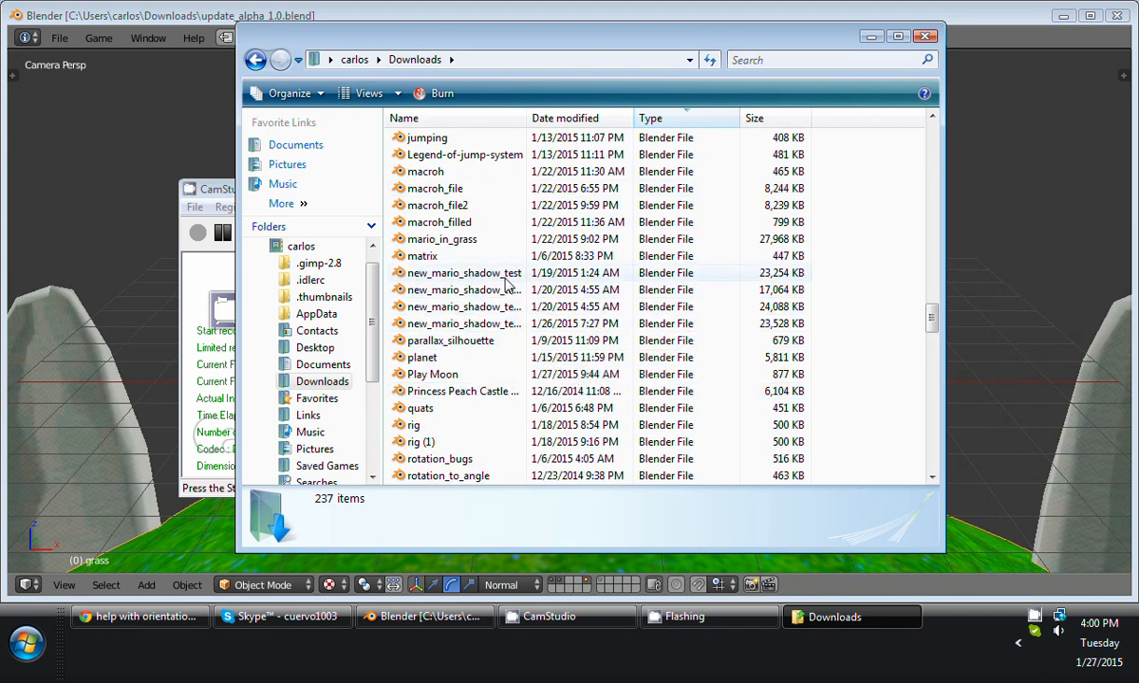
mouse_move(464, 324)
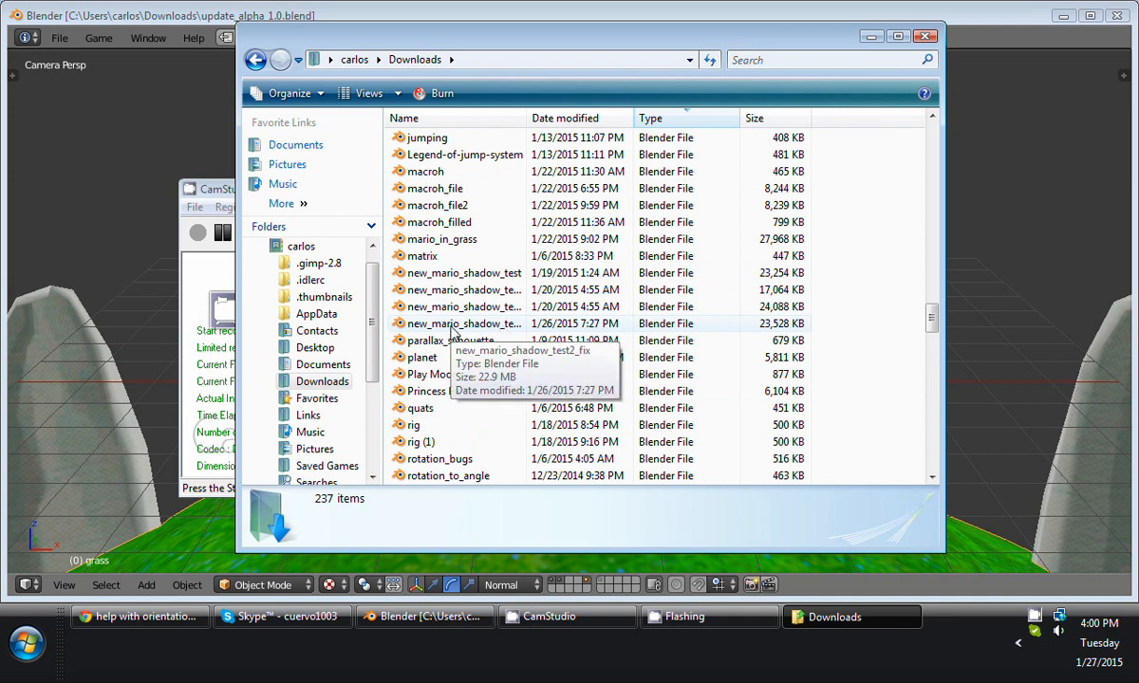
click(25, 643)
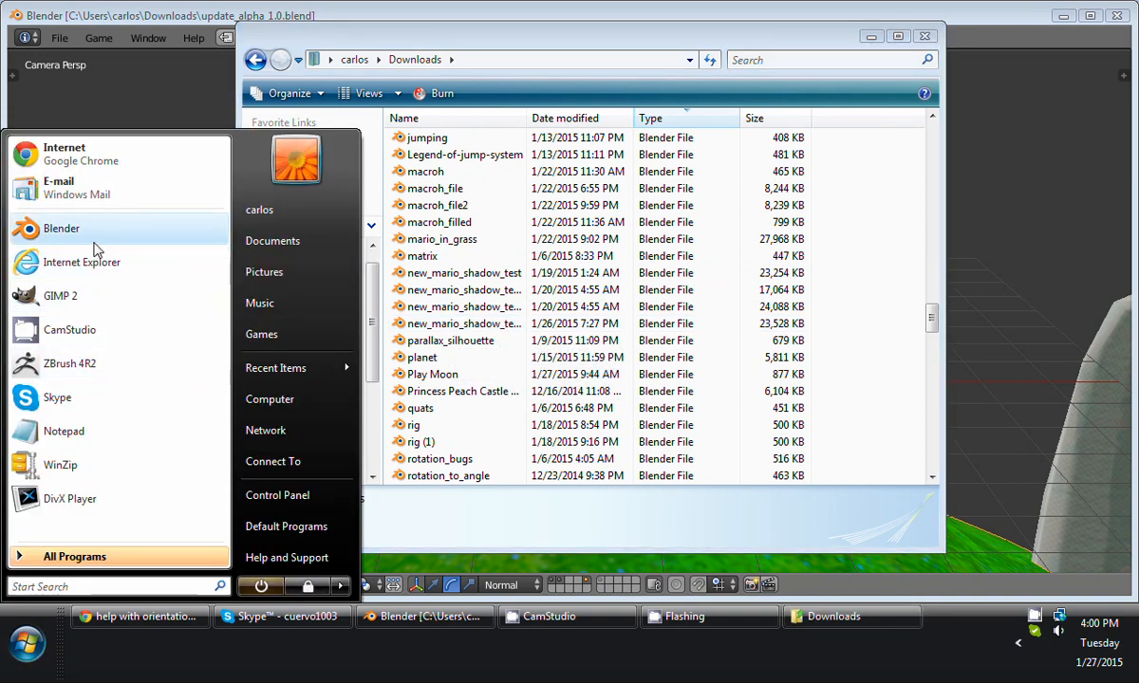
Launch Blender 2.72 and browse File > Open to the sbg_testing folder on drive G:.
click(61, 228)
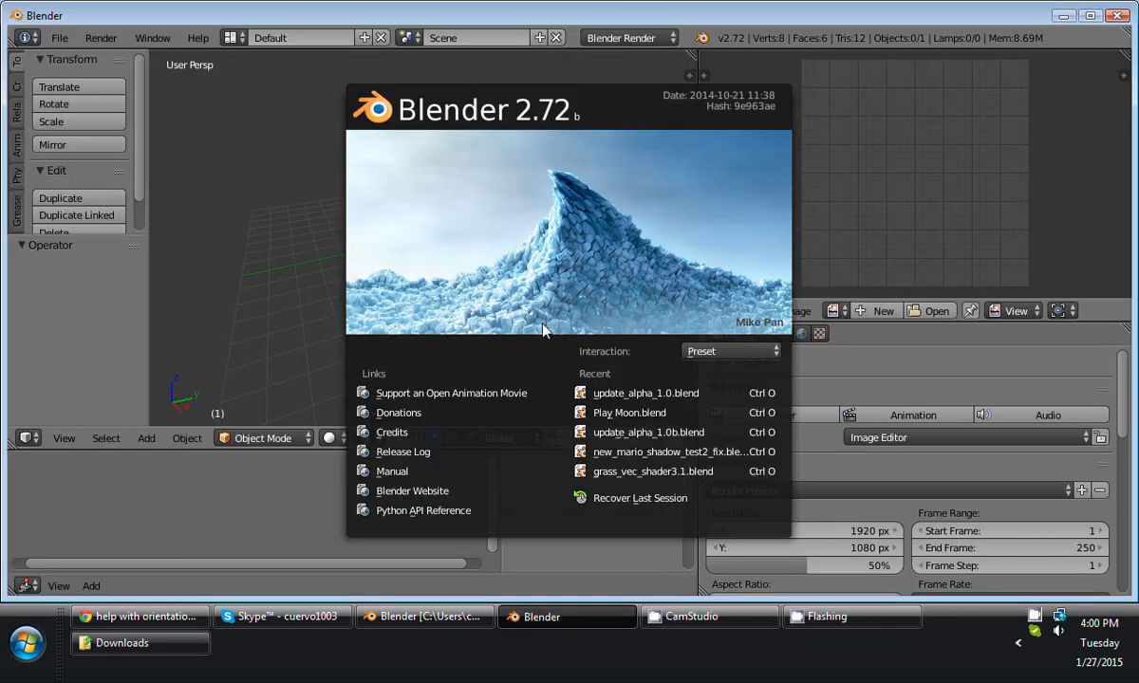
mouse_move(674, 452)
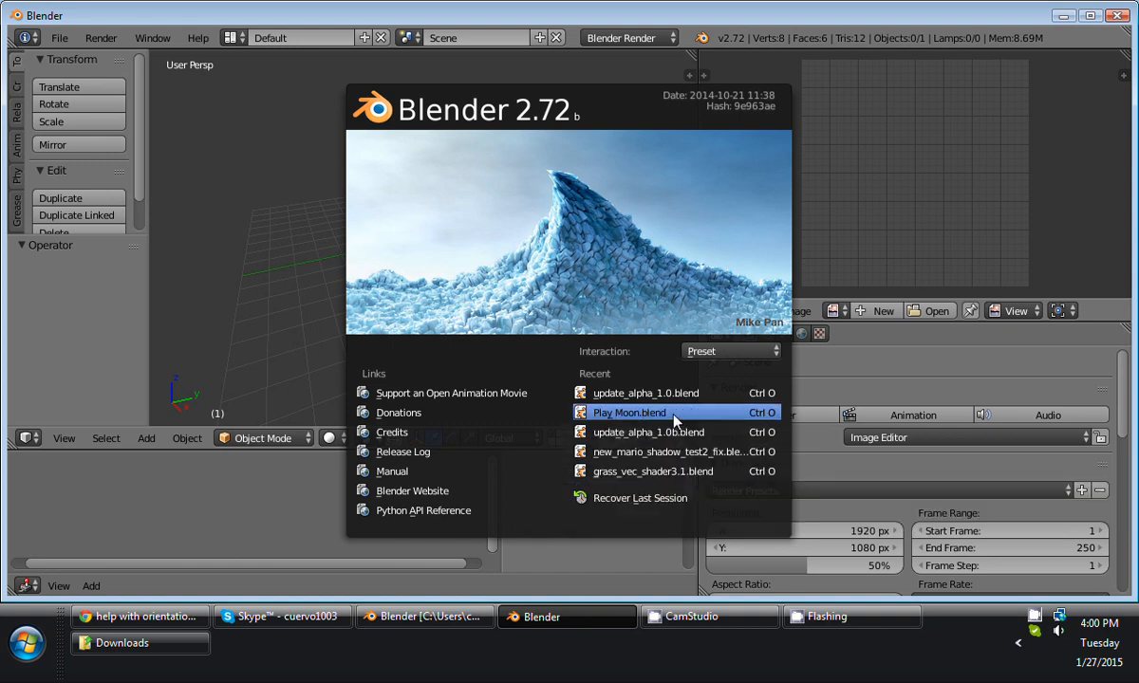
mouse_move(646, 393)
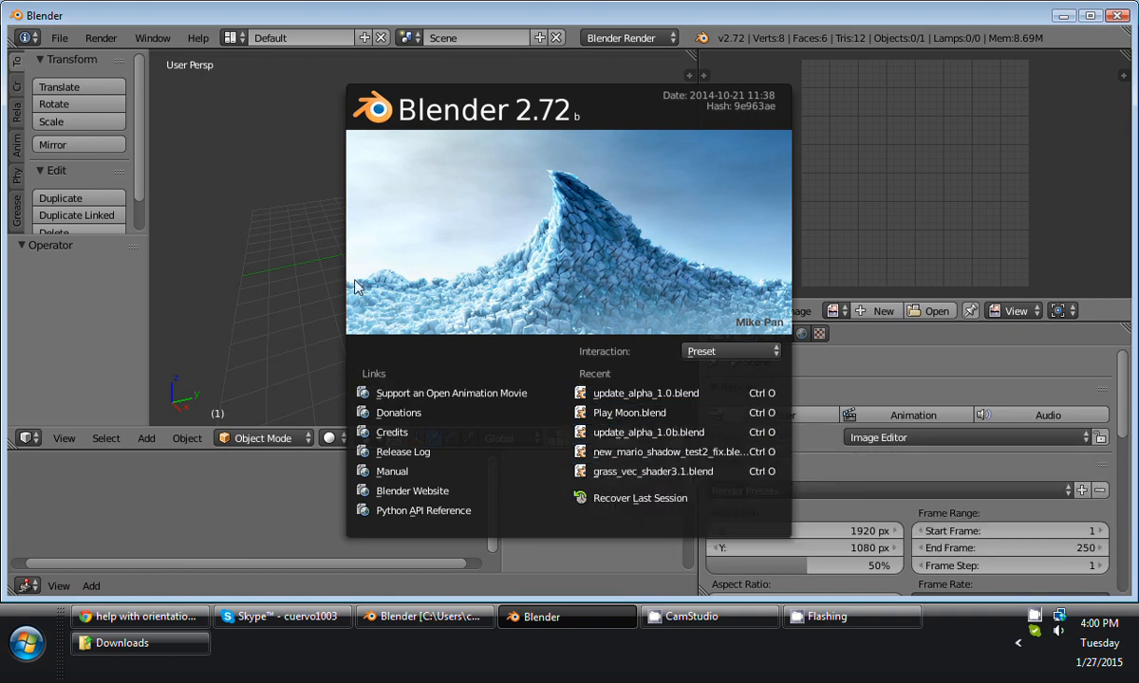
click(59, 37)
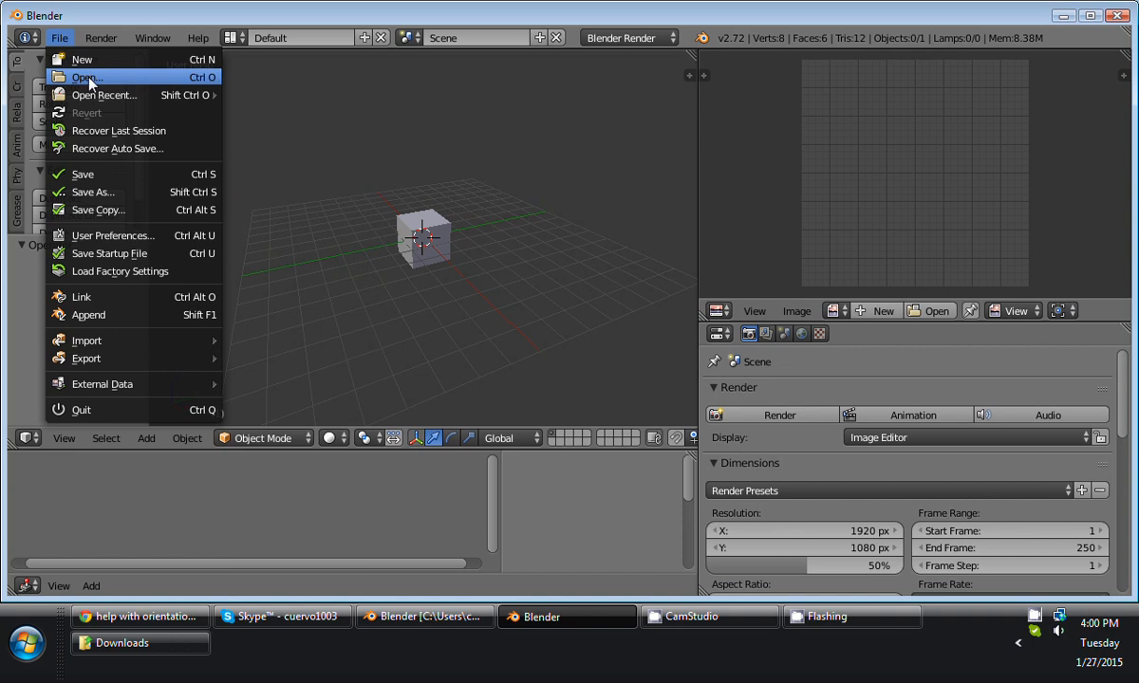
click(86, 77)
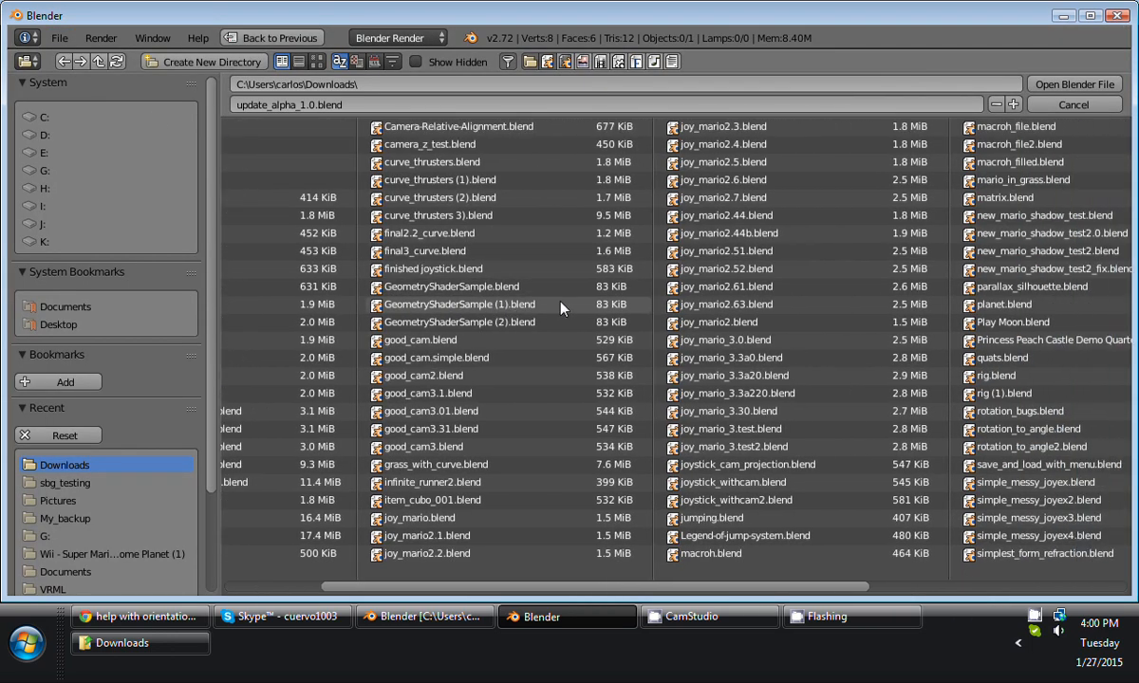
scroll(right, 3)
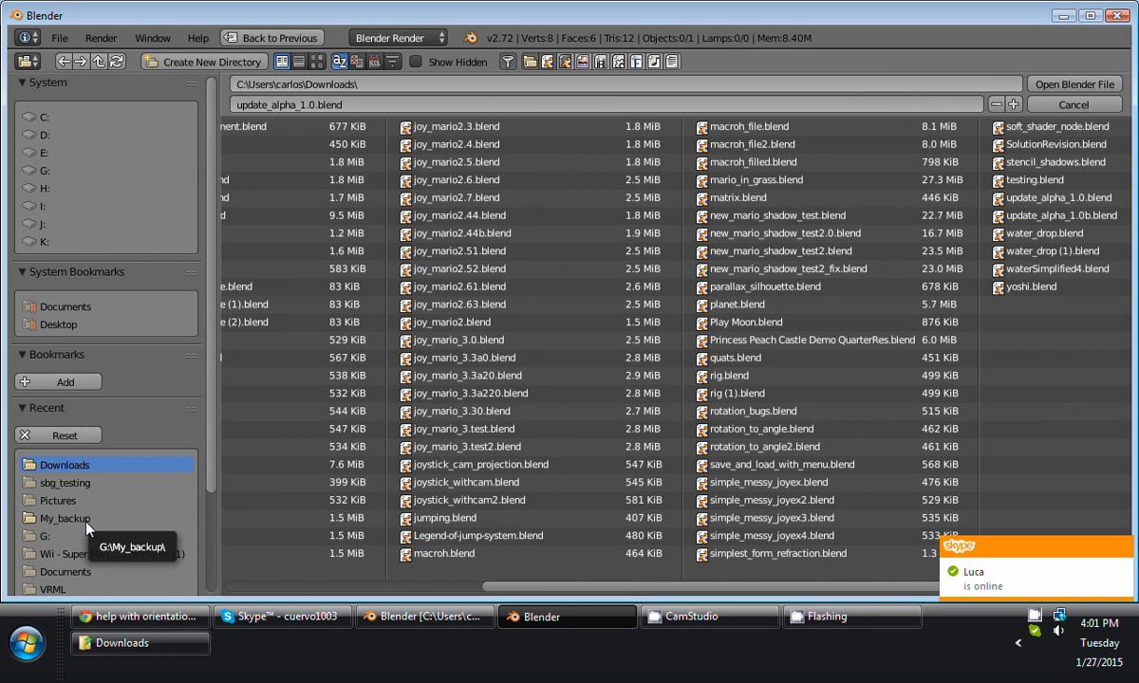
click(64, 518)
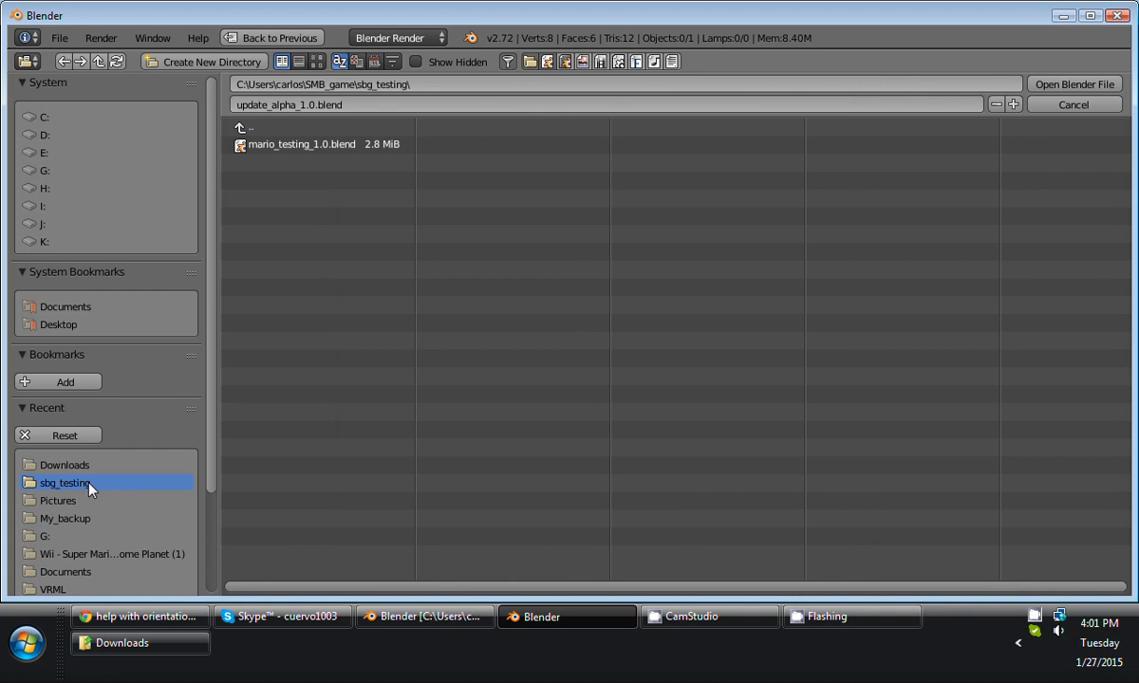
mouse_move(87, 529)
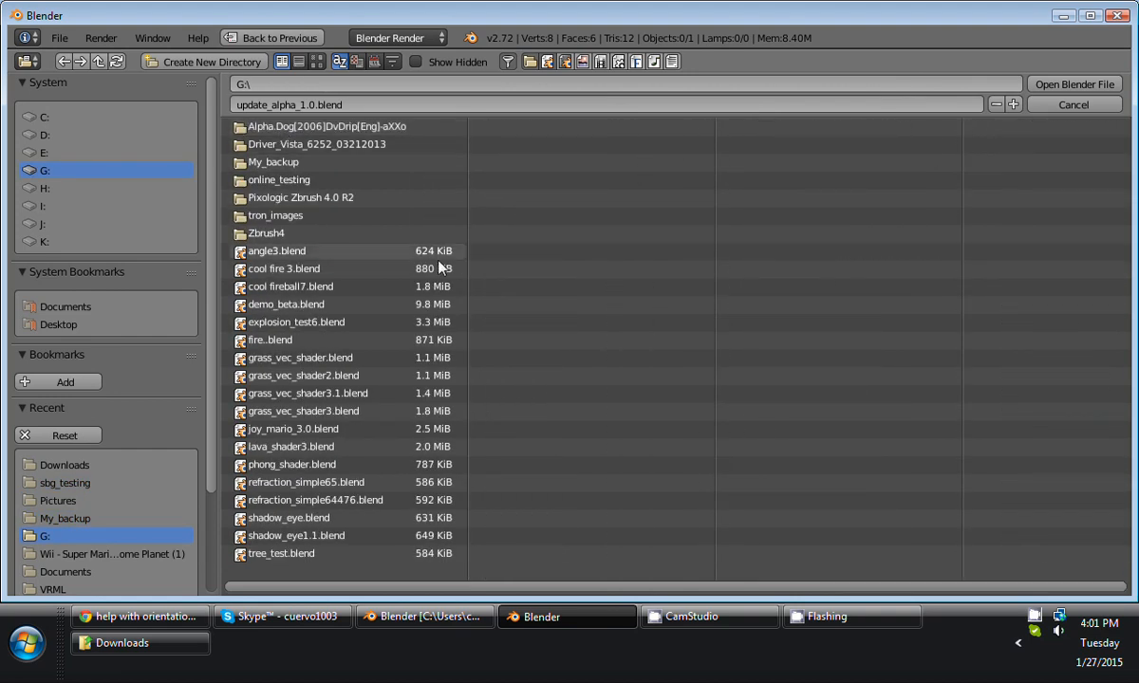
mouse_move(342, 429)
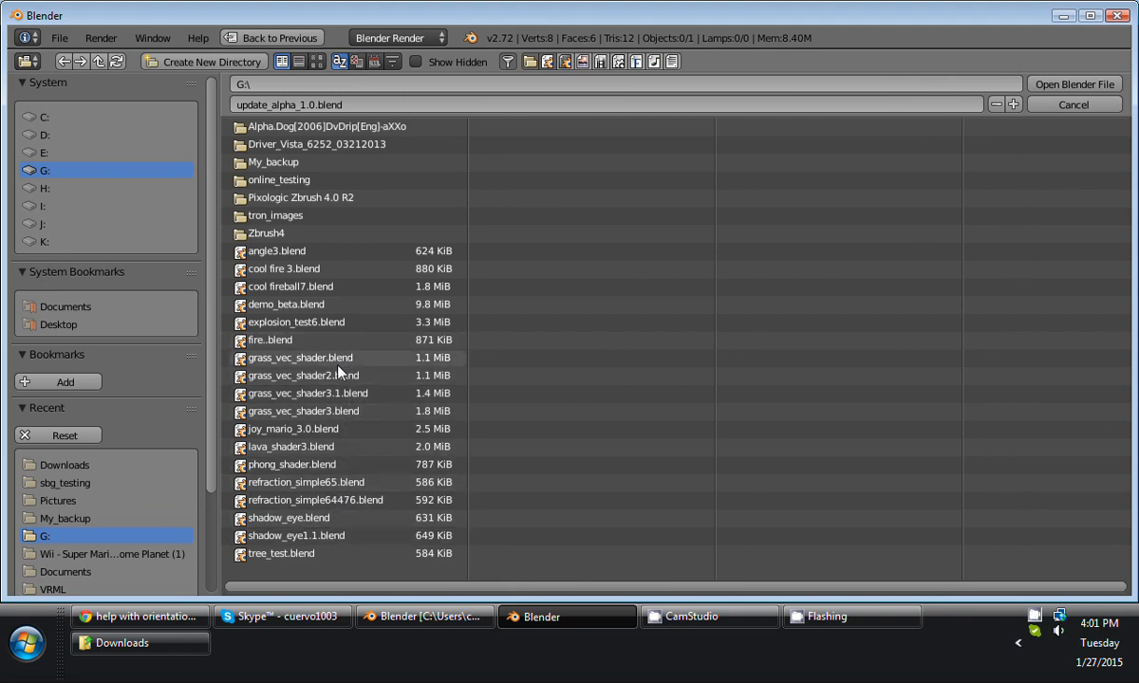
mouse_move(189, 175)
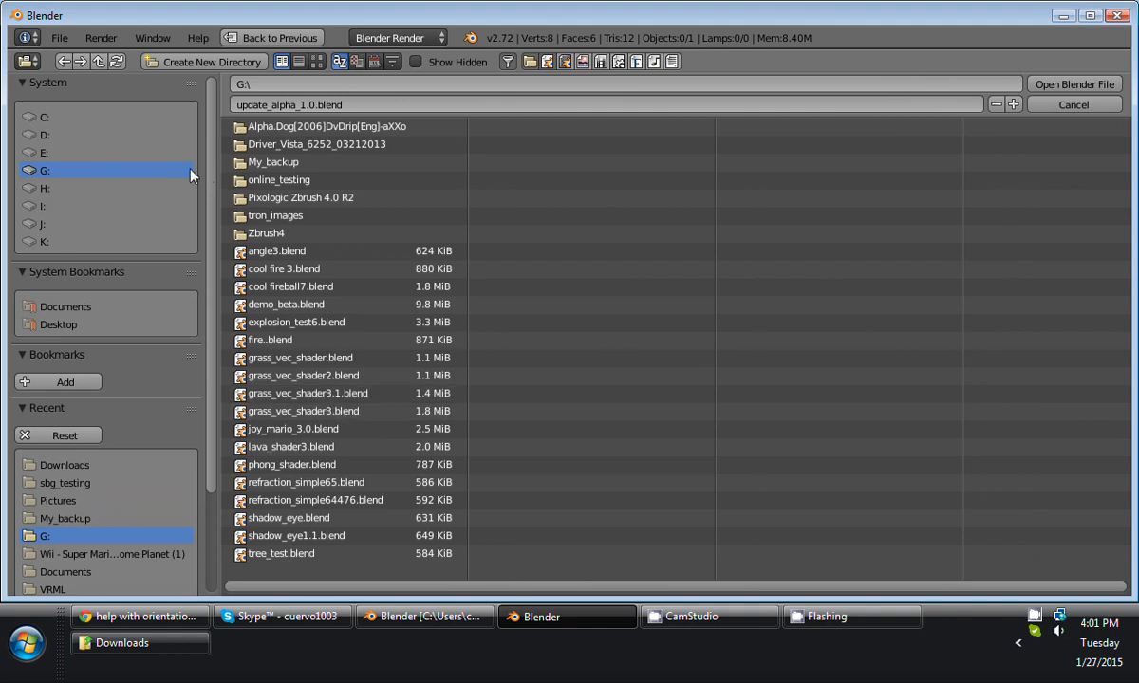
click(59, 37)
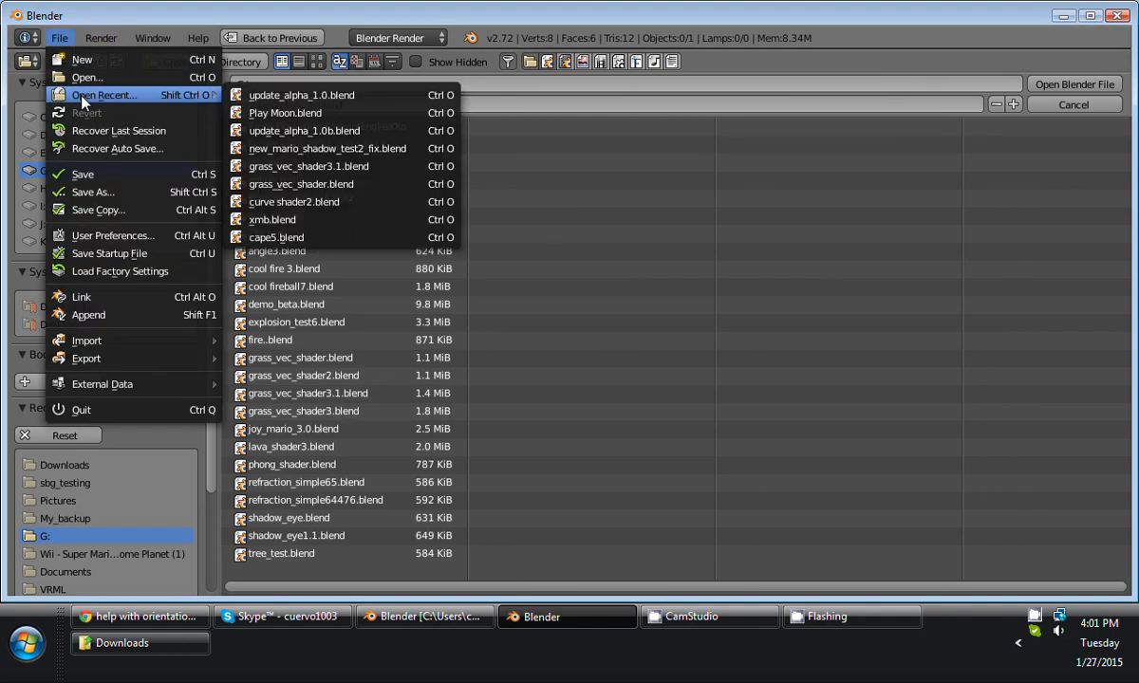
mouse_move(323, 166)
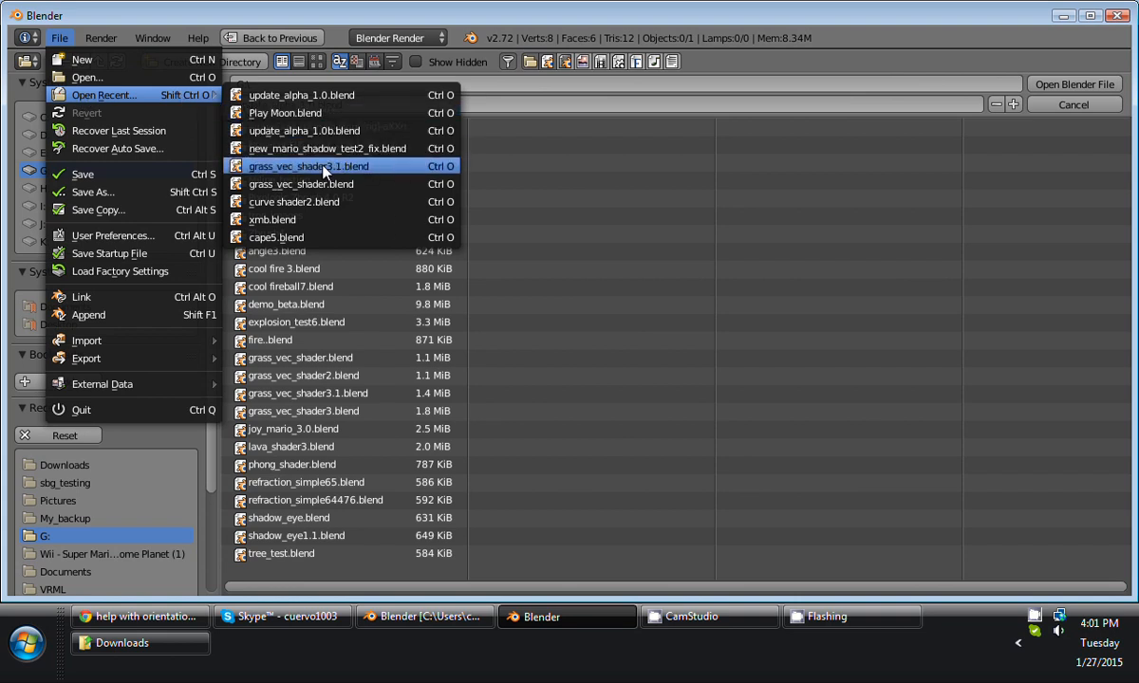
mouse_move(337, 201)
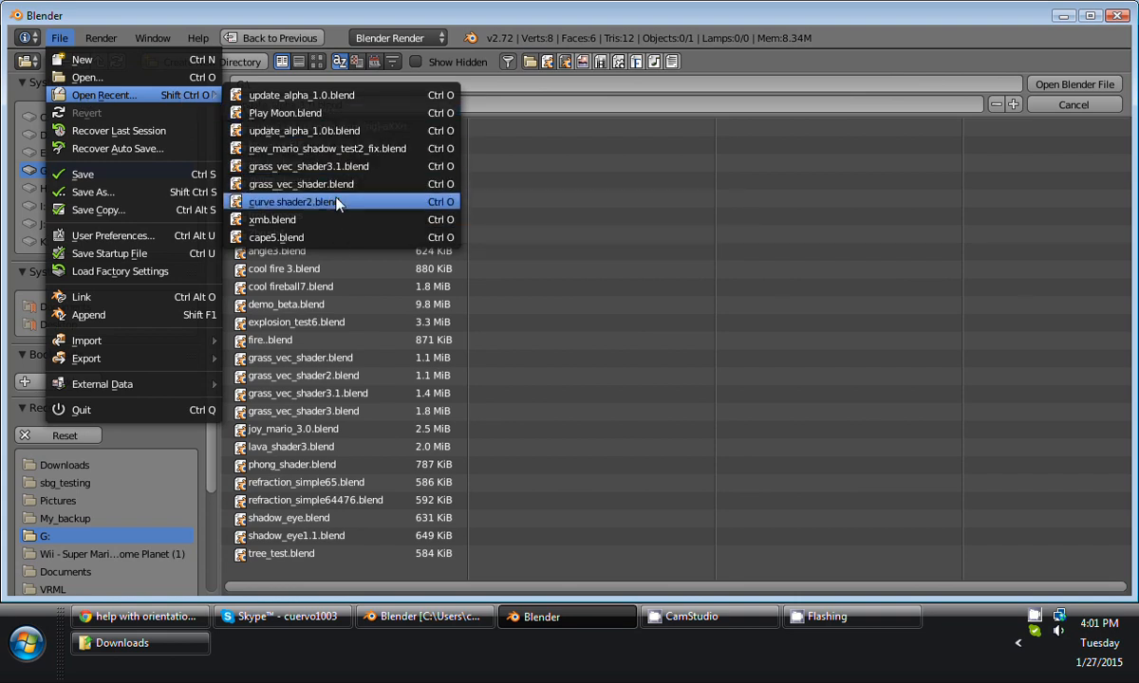
mouse_move(337, 206)
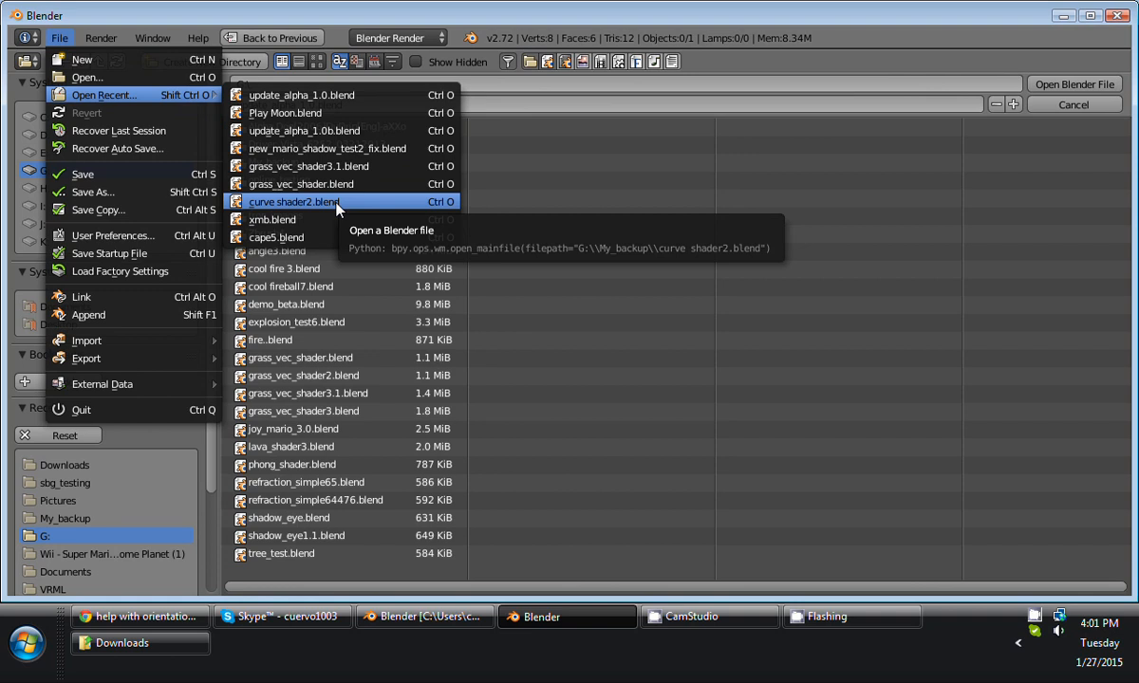
mouse_move(342, 113)
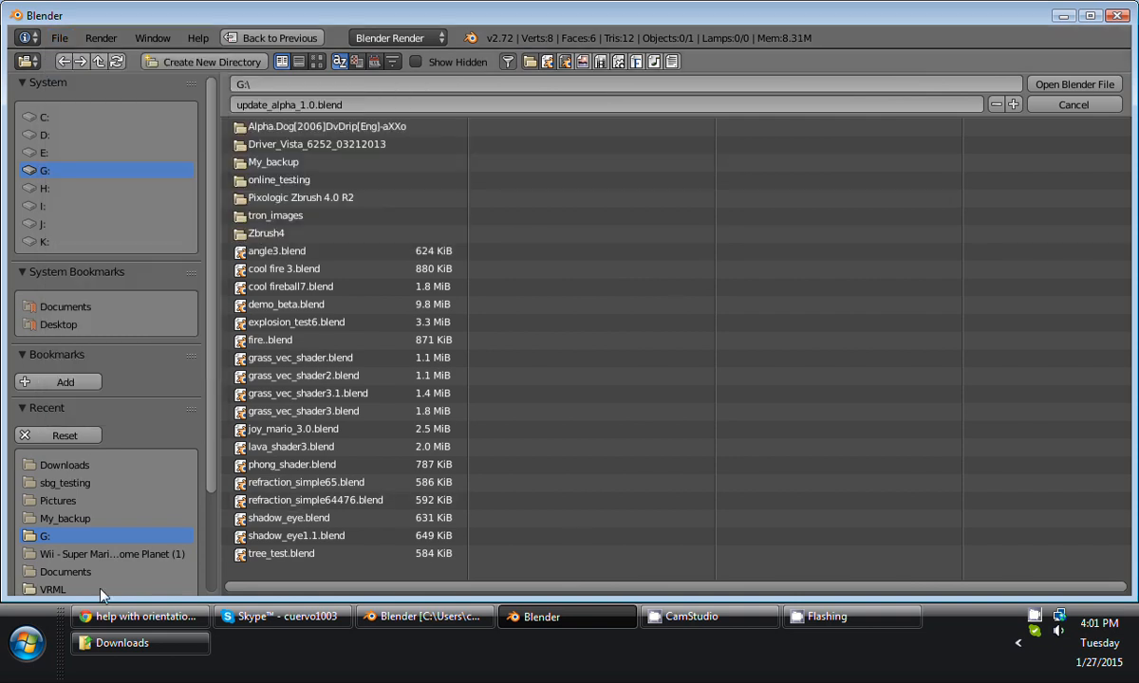
Search the Start menu for 'ma' and open mario_in_grass.blend from Downloads.
click(25, 644)
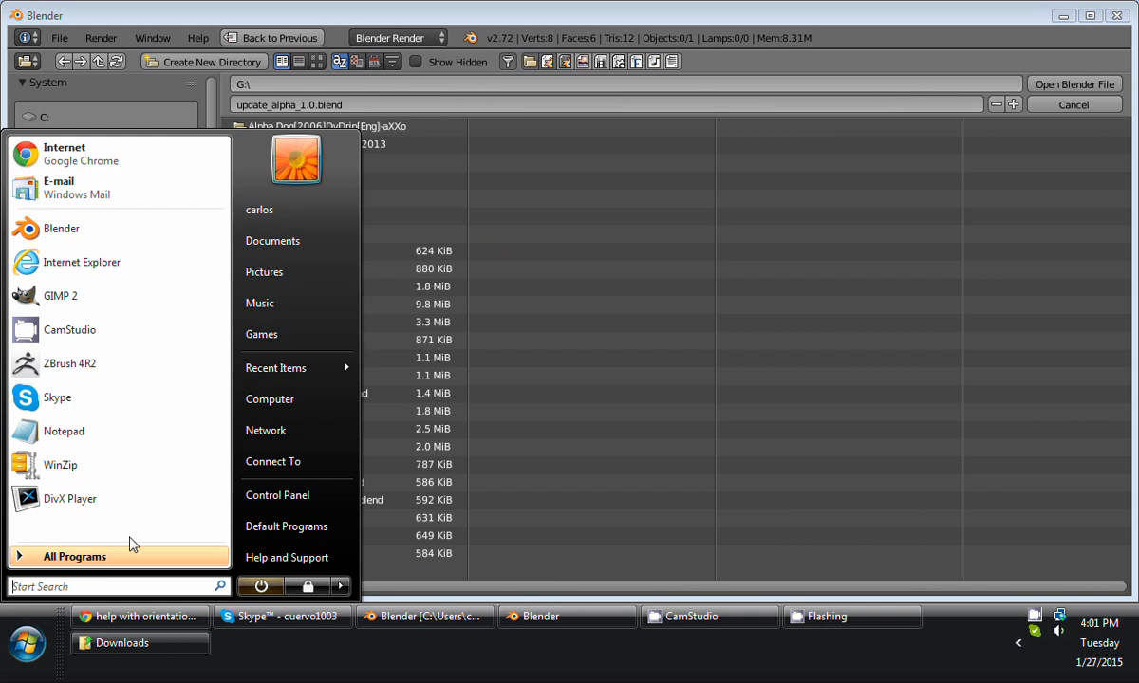
text(mario)
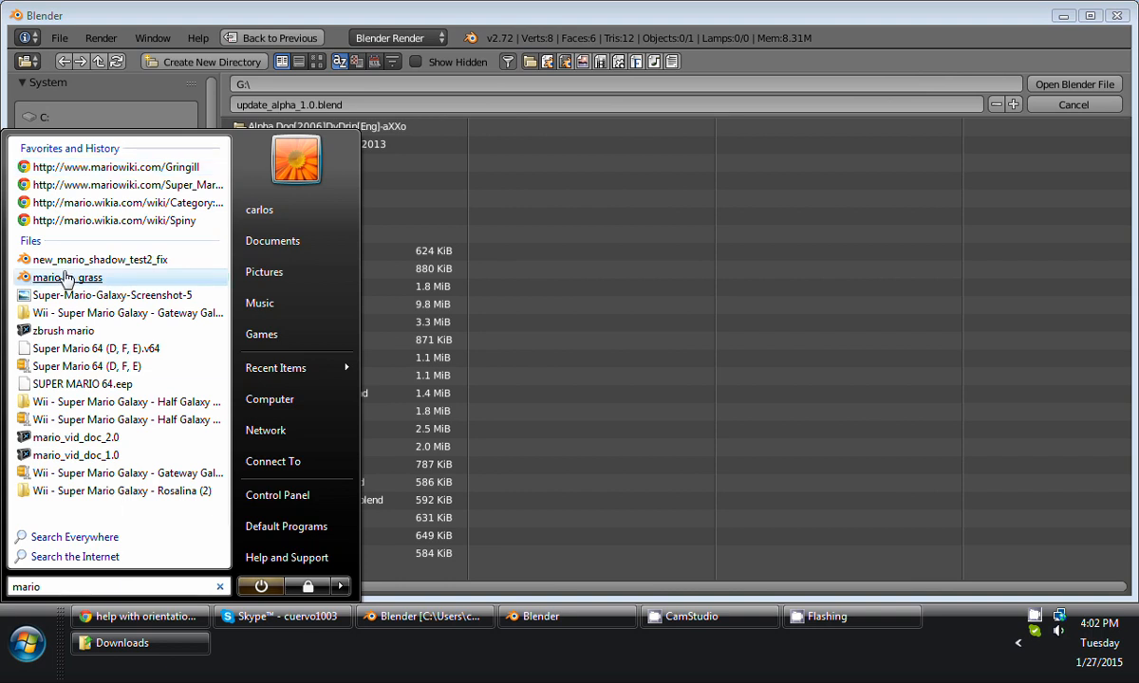
double_click(67, 277)
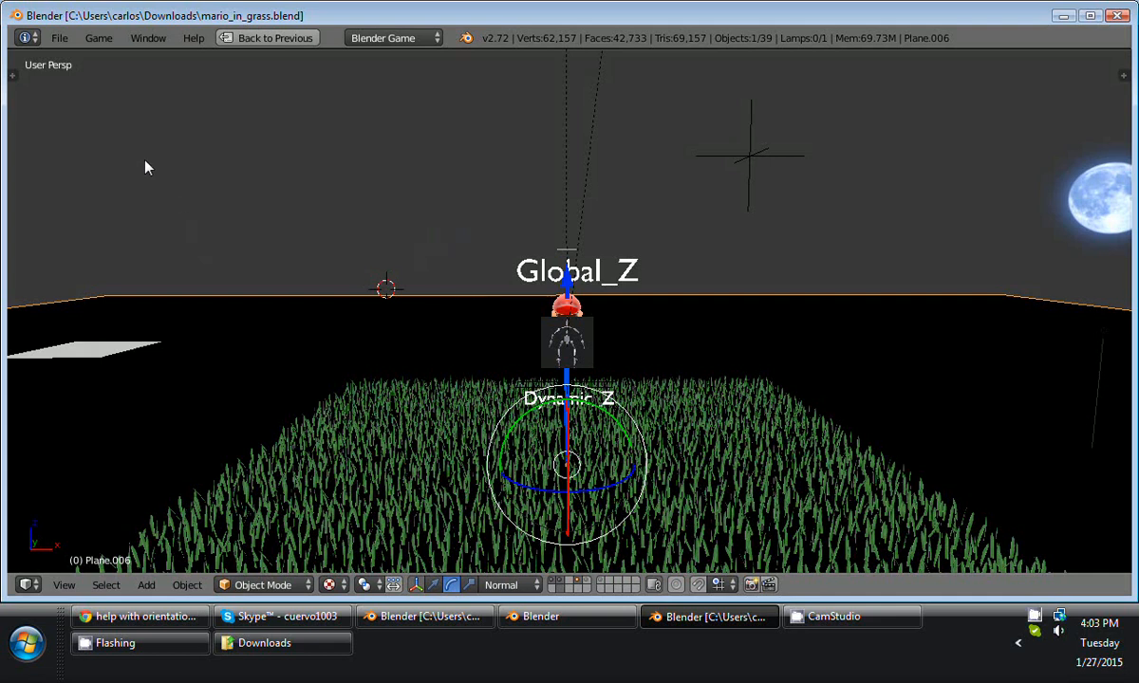
mouse_move(60, 38)
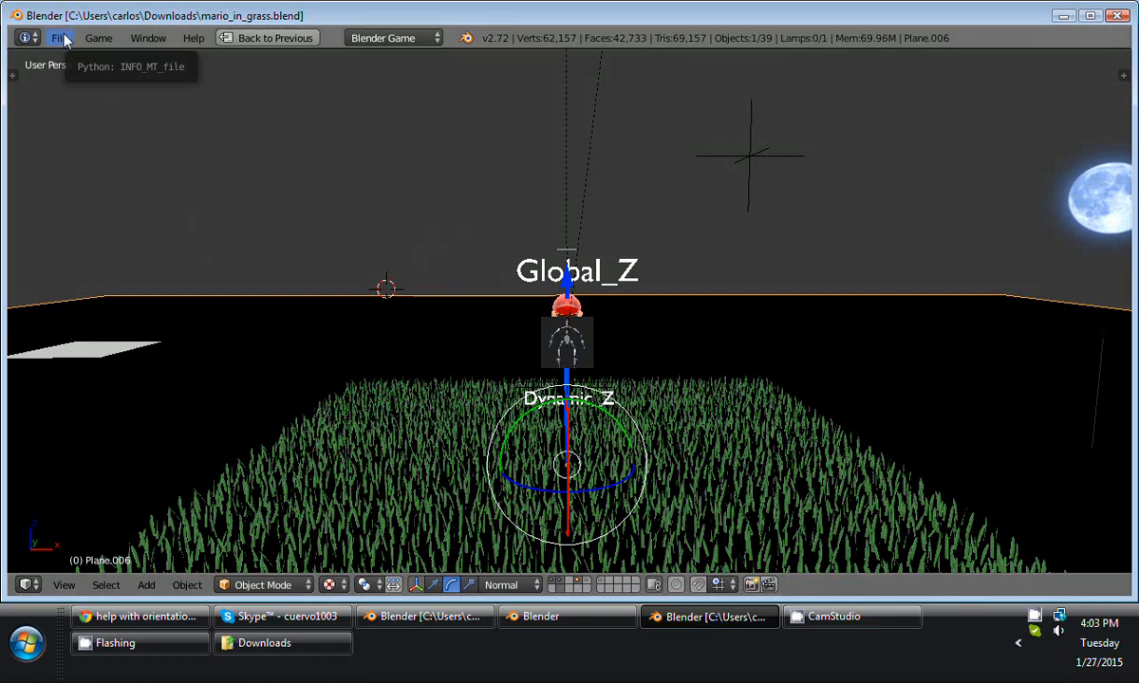
mouse_move(163, 627)
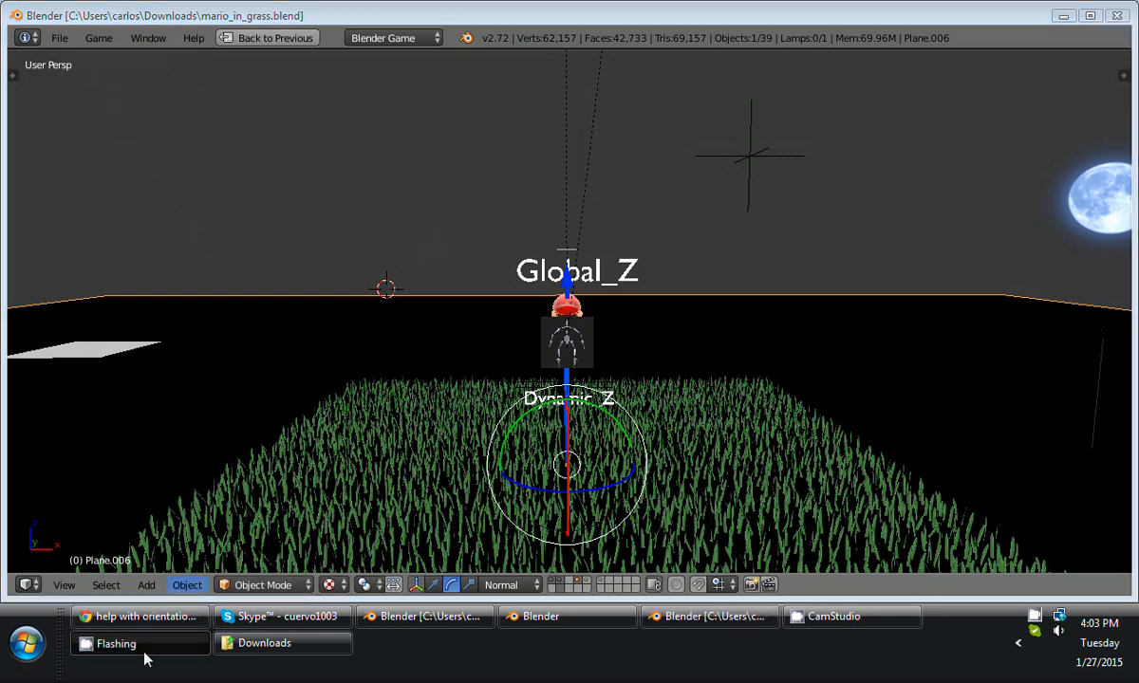
Bring the CamStudio recorder window up over the loaded grass scene.
click(849, 616)
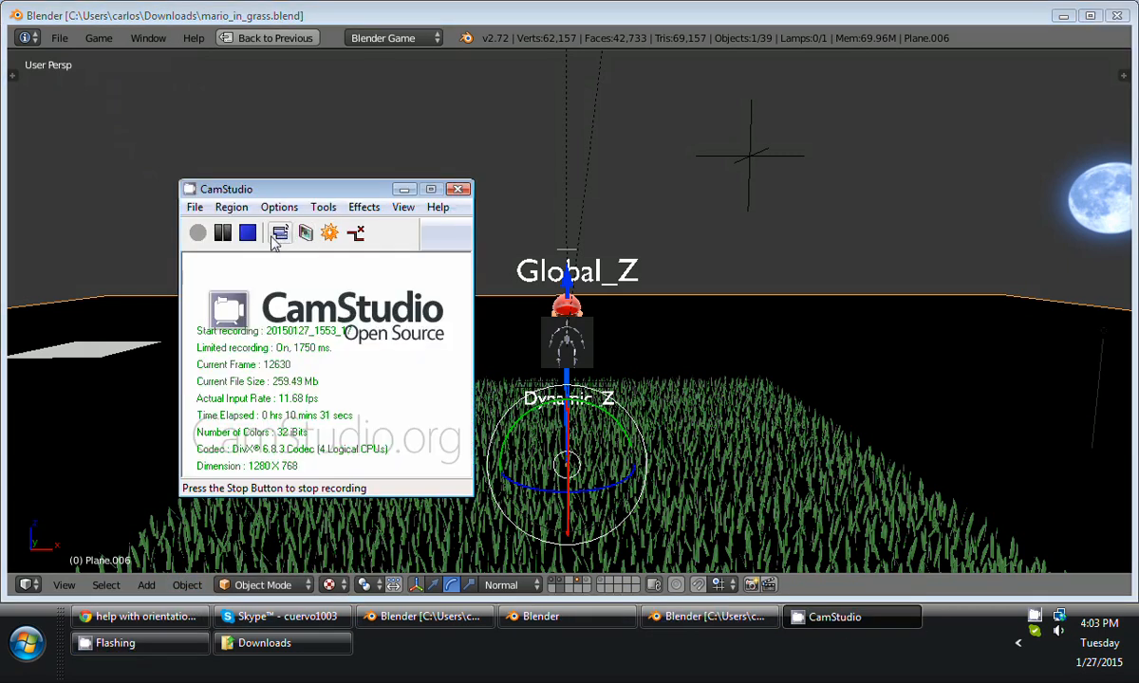